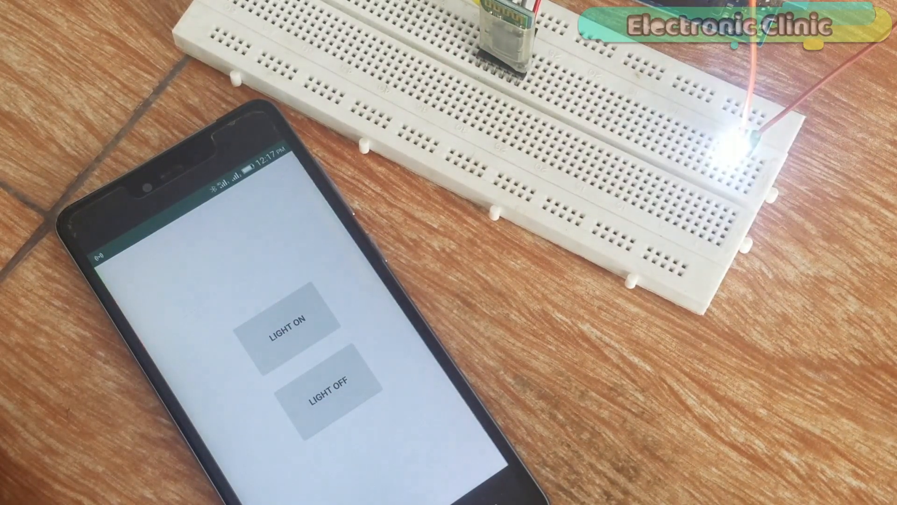
Step: Highlight the SoftwareSerial Blue(2, 3) line and the long int data declaration in the sketch
left_click(132, 436)
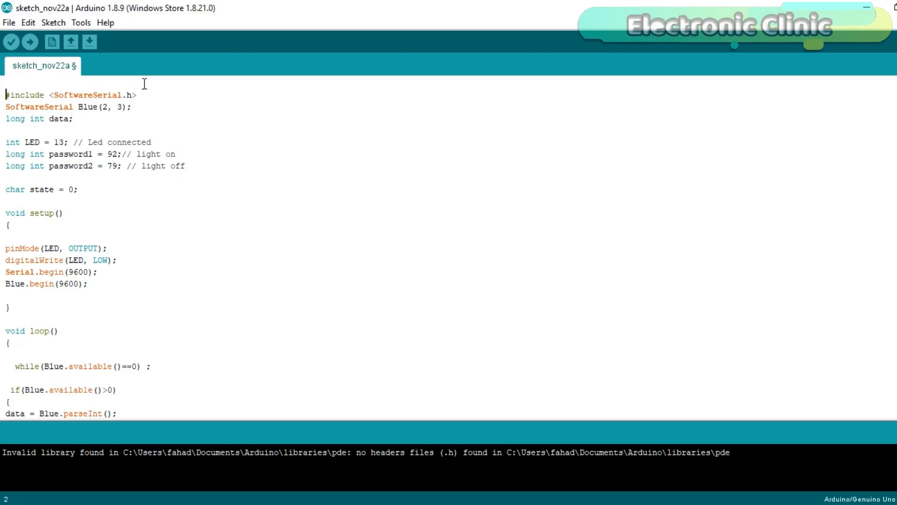
mouse_move(151, 118)
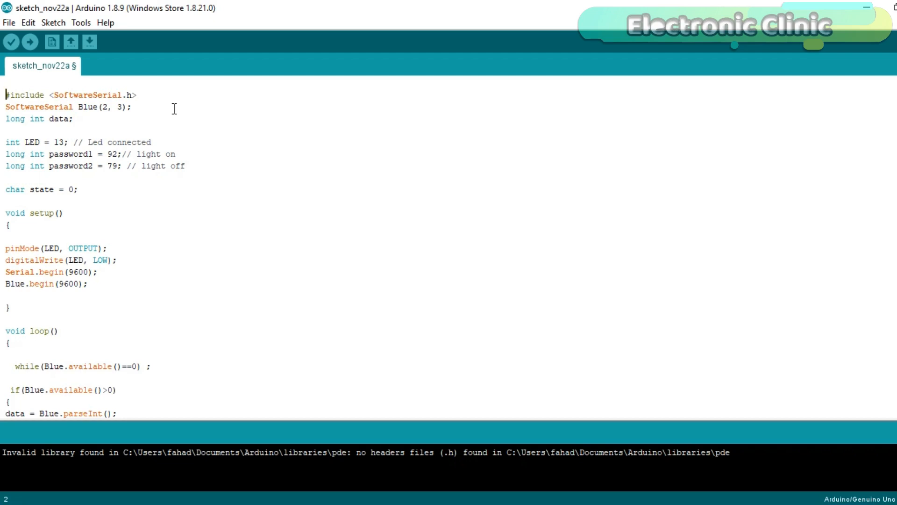
triple_click(69, 95)
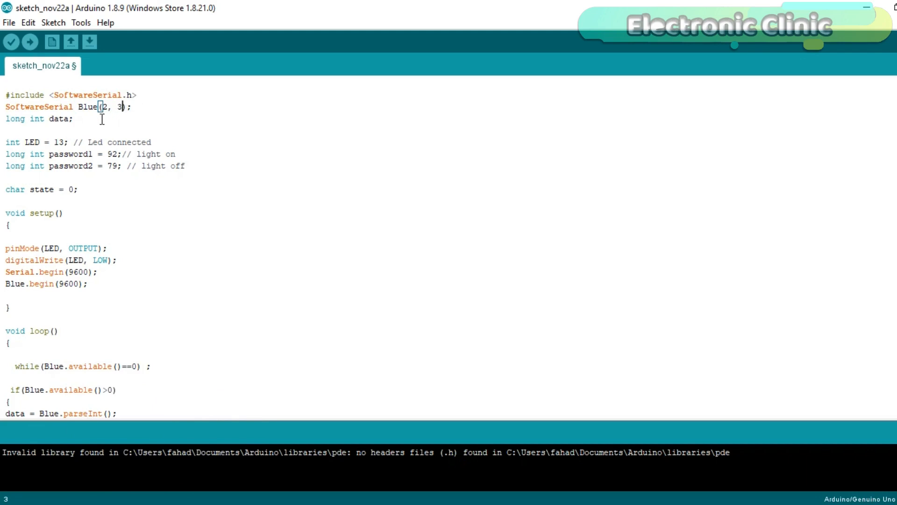
triple_click(37, 119)
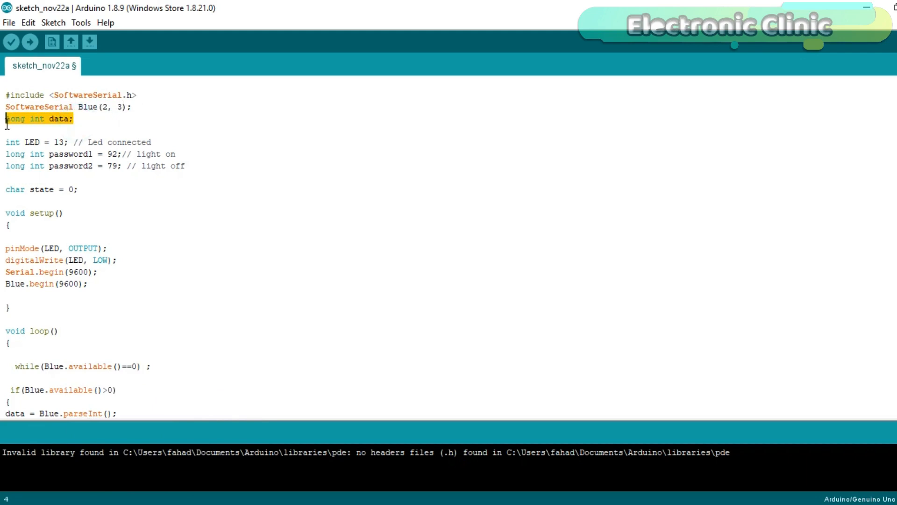
left_click(57, 119)
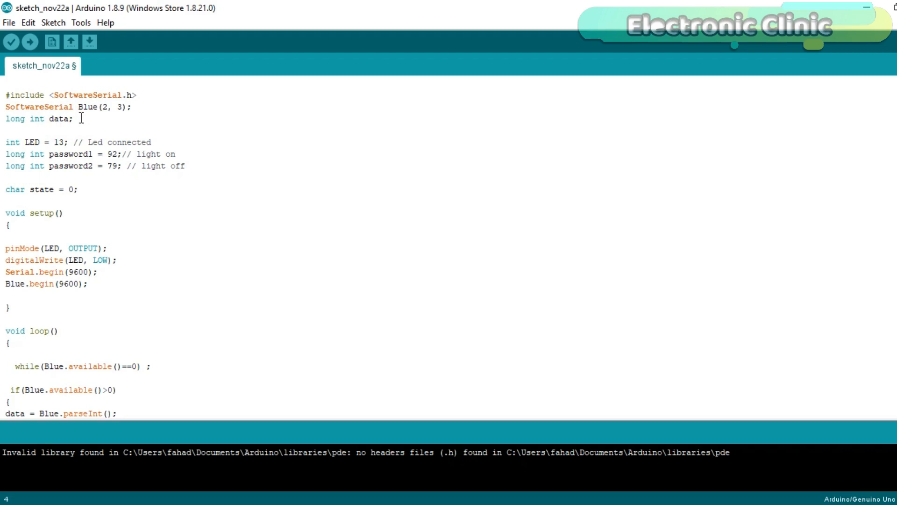
mouse_move(80, 127)
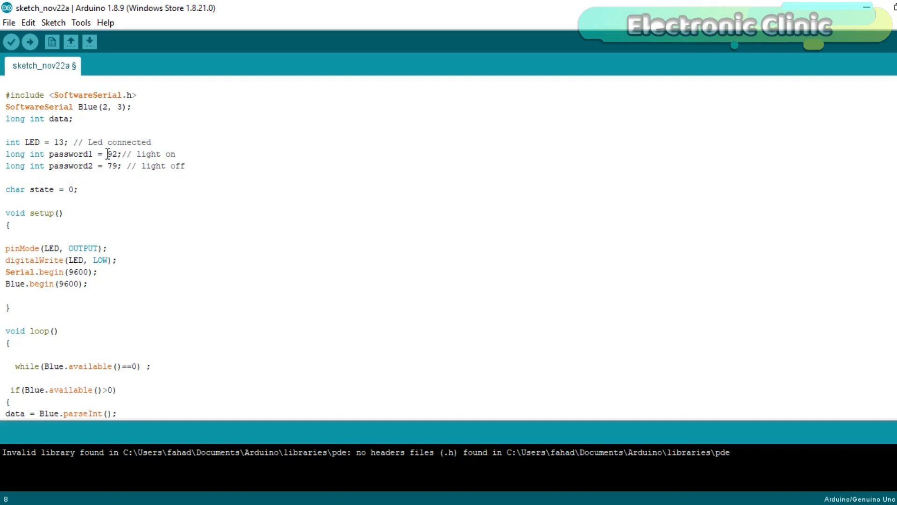
left_click(114, 166)
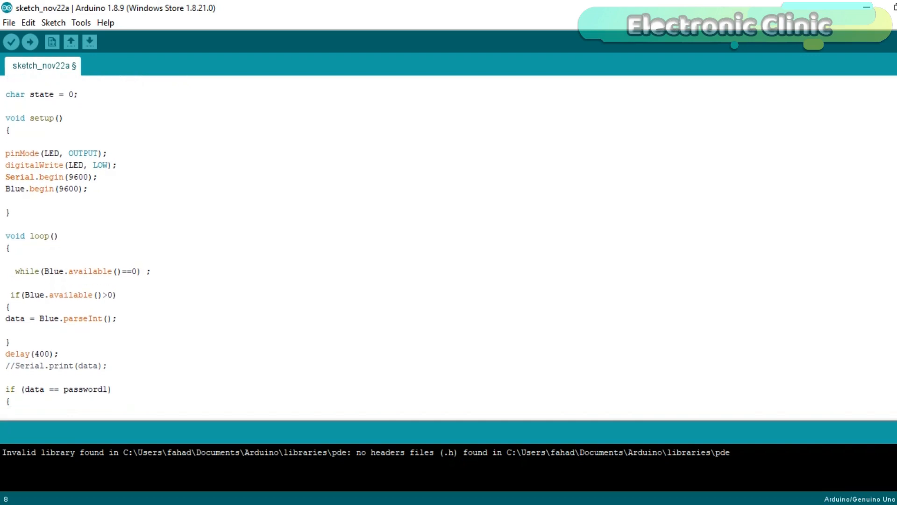
scroll("down", 3)
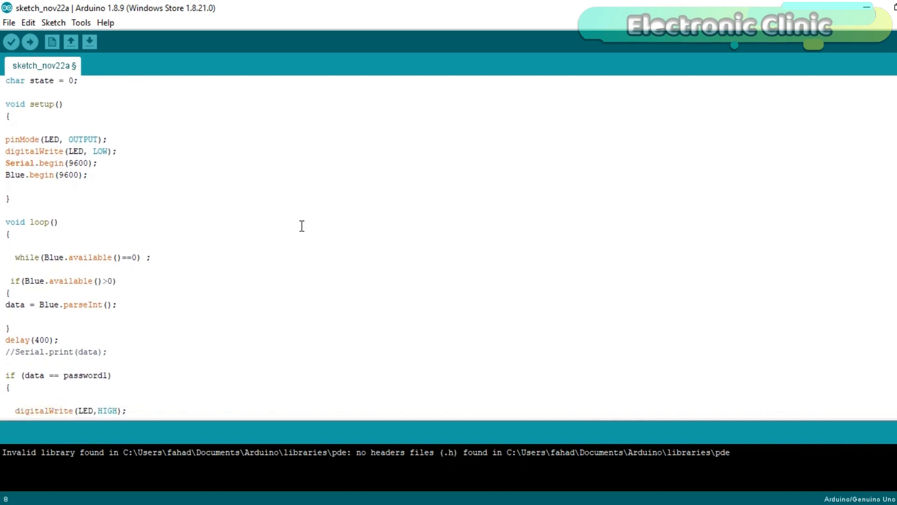
mouse_move(153, 158)
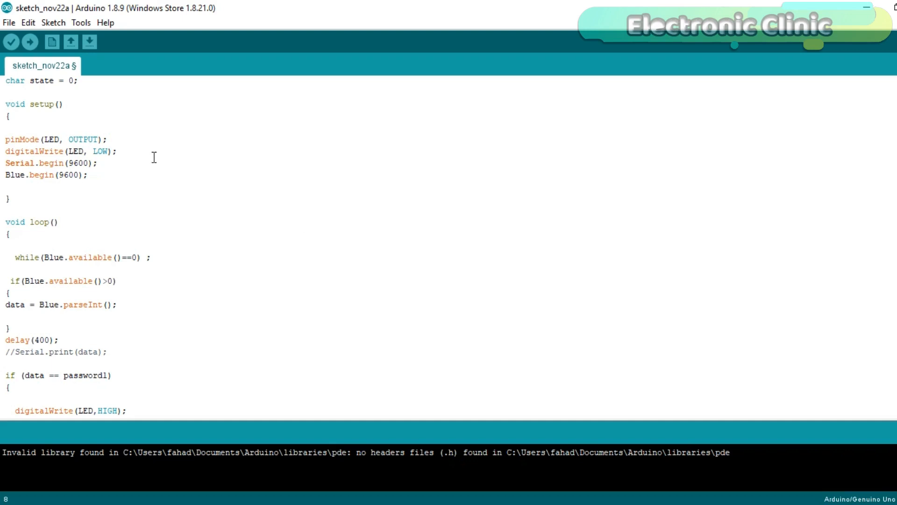
mouse_move(99, 154)
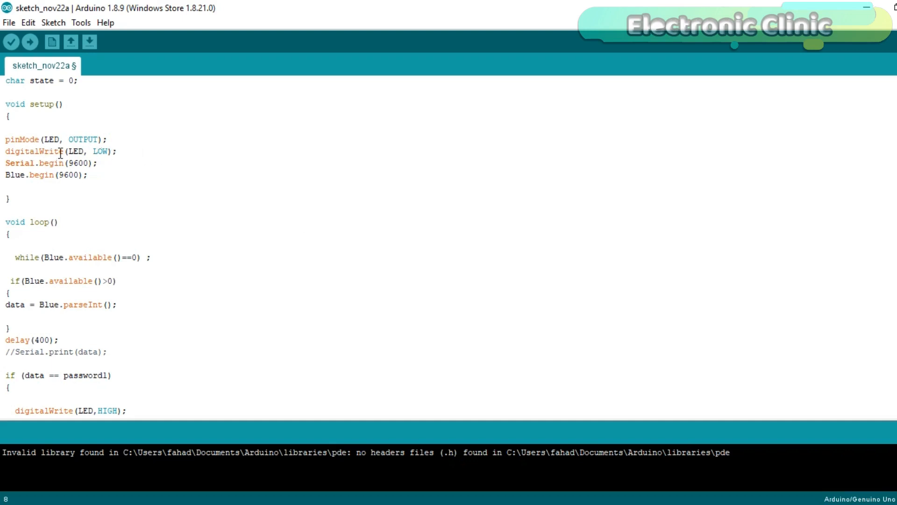
mouse_move(102, 151)
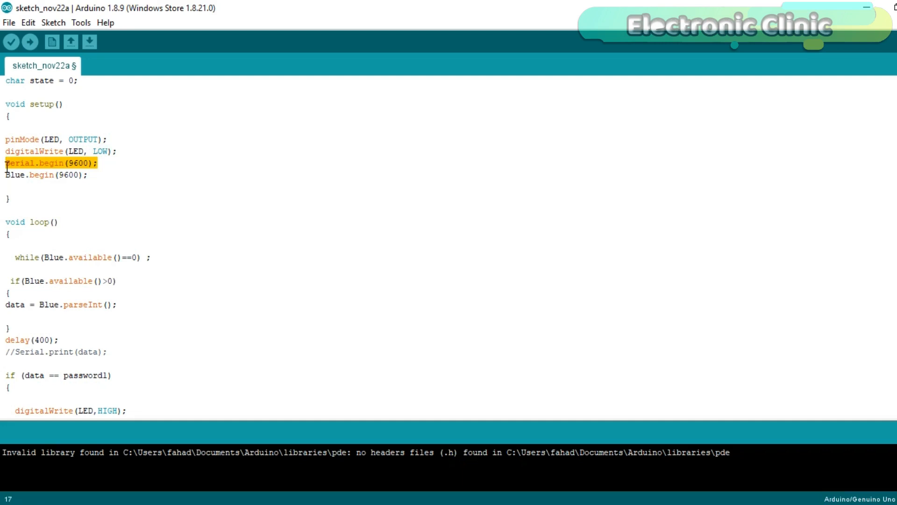
left_click(77, 162)
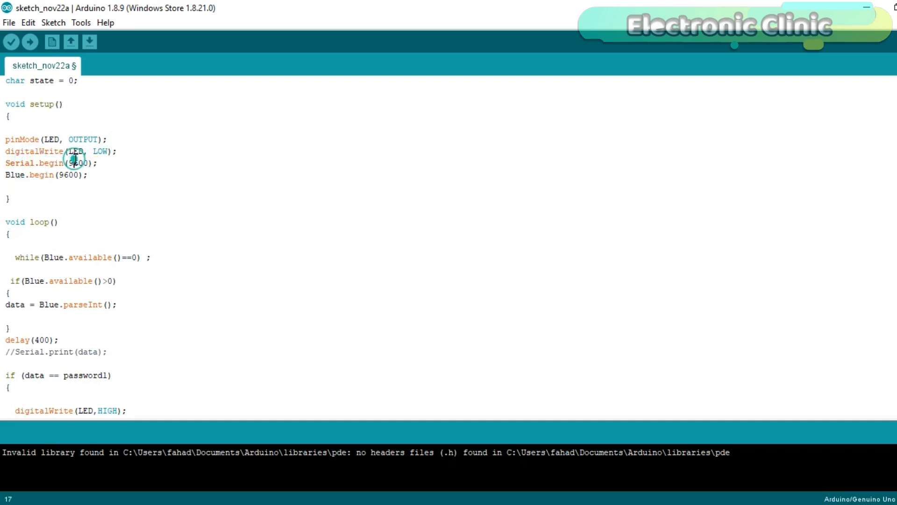
left_click(40, 175)
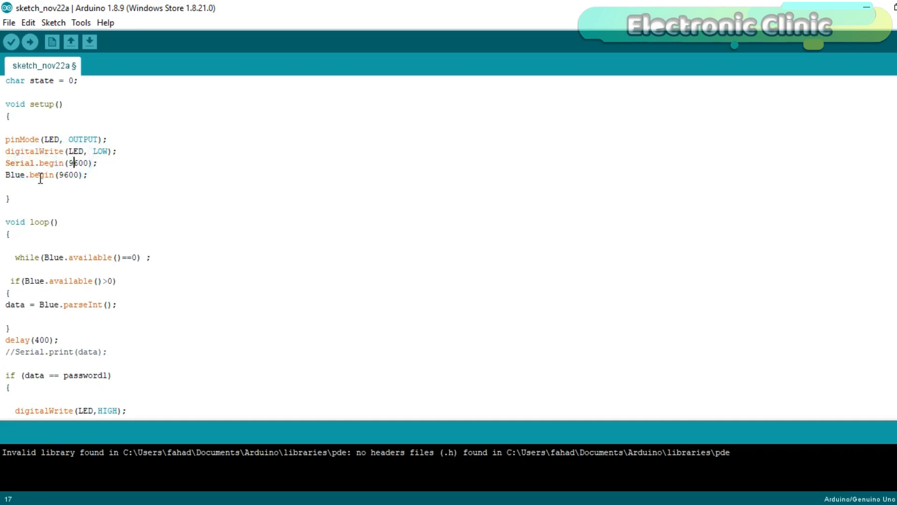
left_click(67, 175)
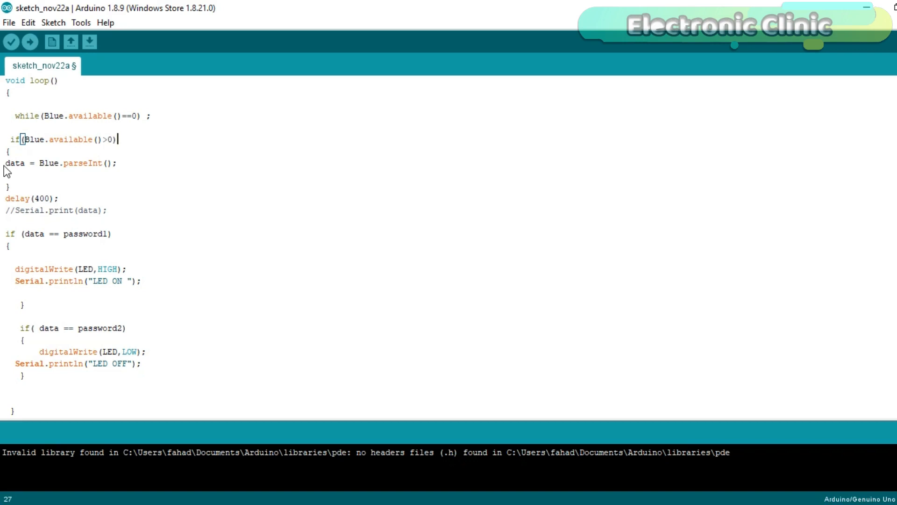
left_click(17, 163)
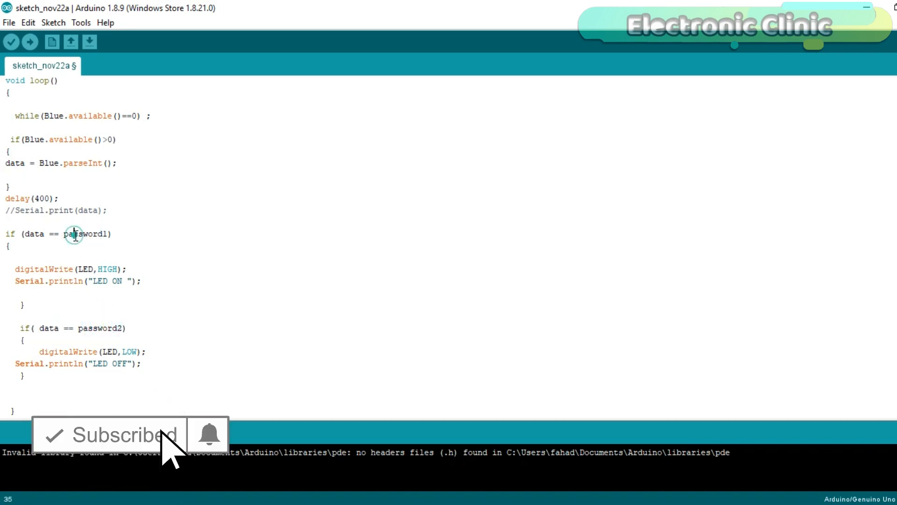
mouse_move(194, 451)
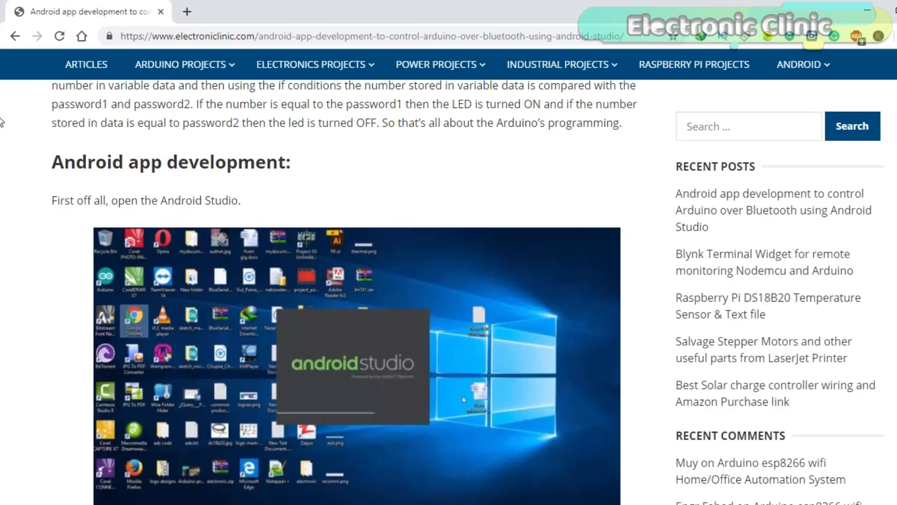
Step: Scroll past the layout screenshots, ActivityHelper.java and MainActivity.java to the red-bulb error step
scroll("down", 3)
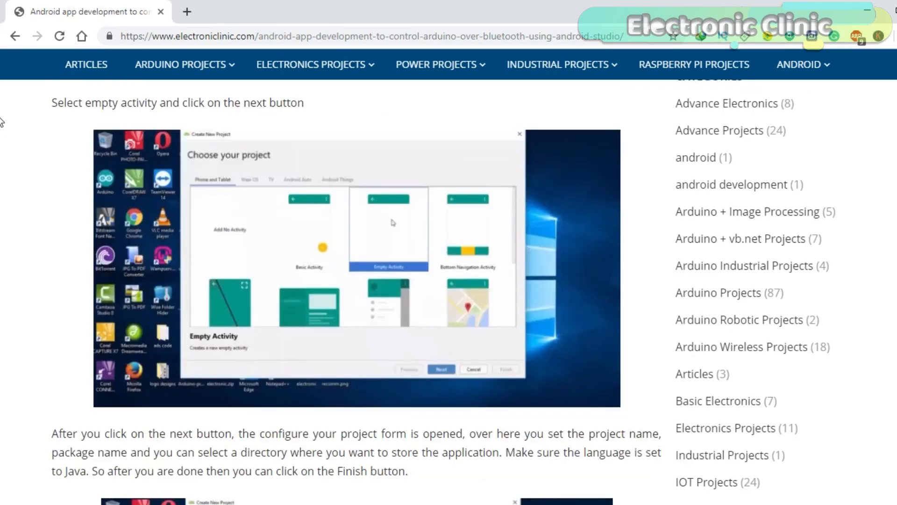
scroll("down", 3)
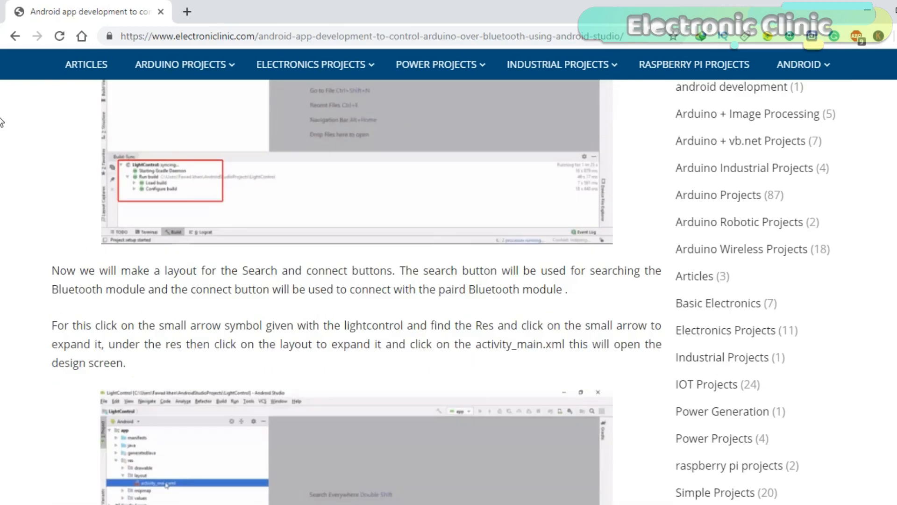
scroll("down", 3)
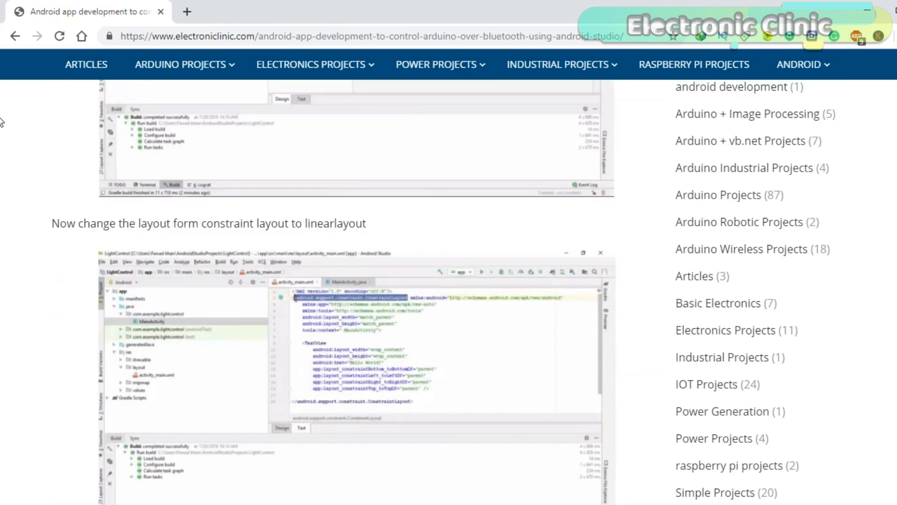
scroll("down", 3)
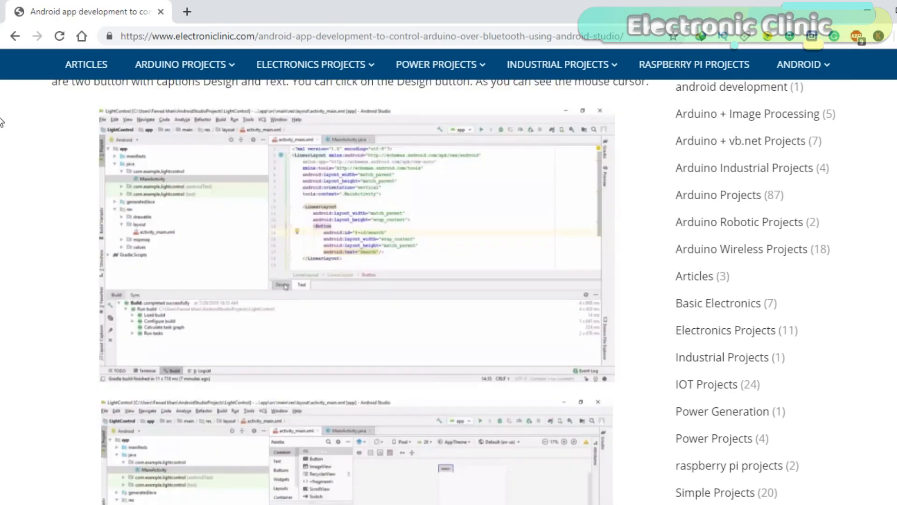
scroll("down", 3)
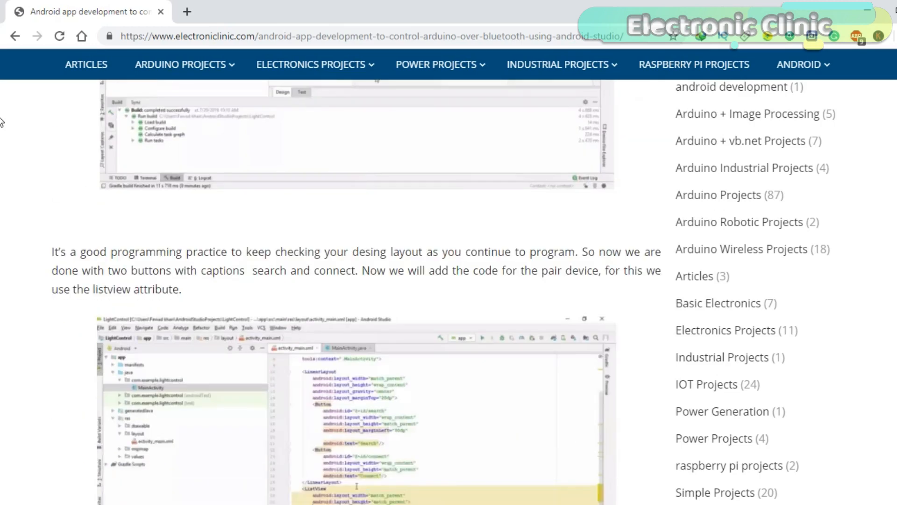
scroll("down", 3)
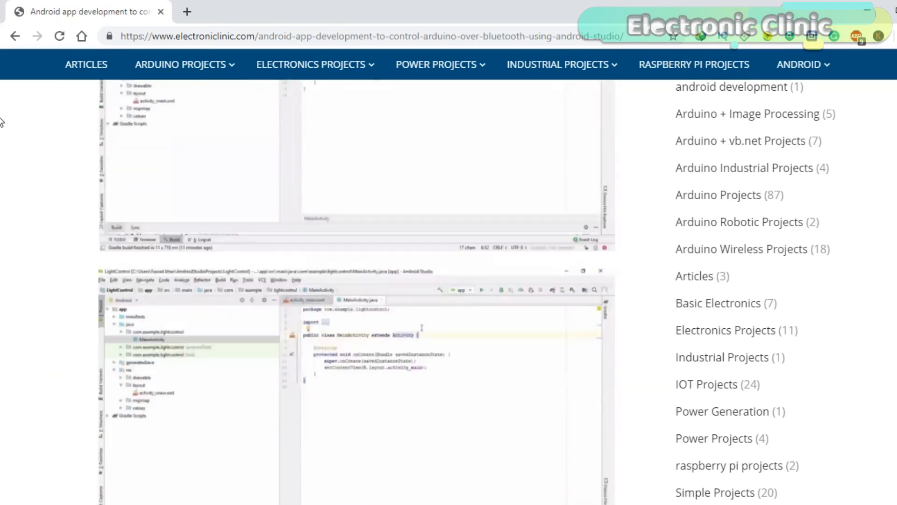
scroll("down", 3)
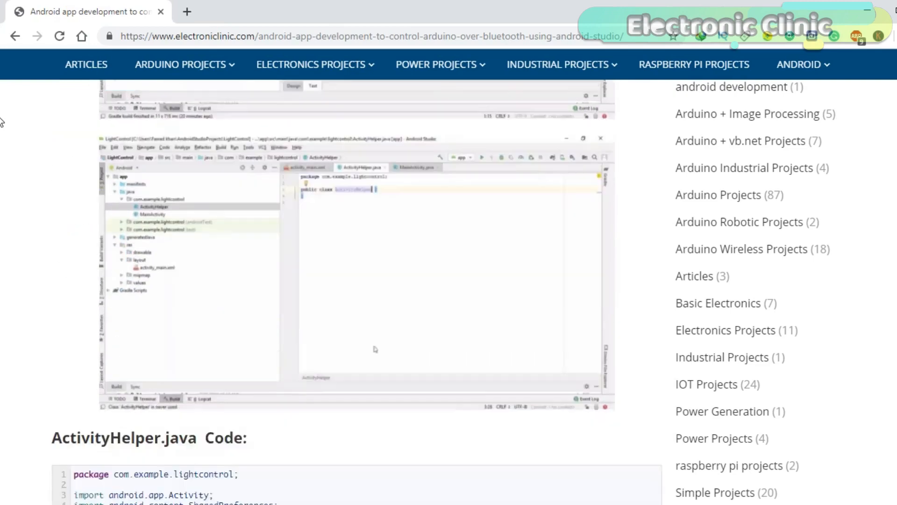
scroll("down", 3)
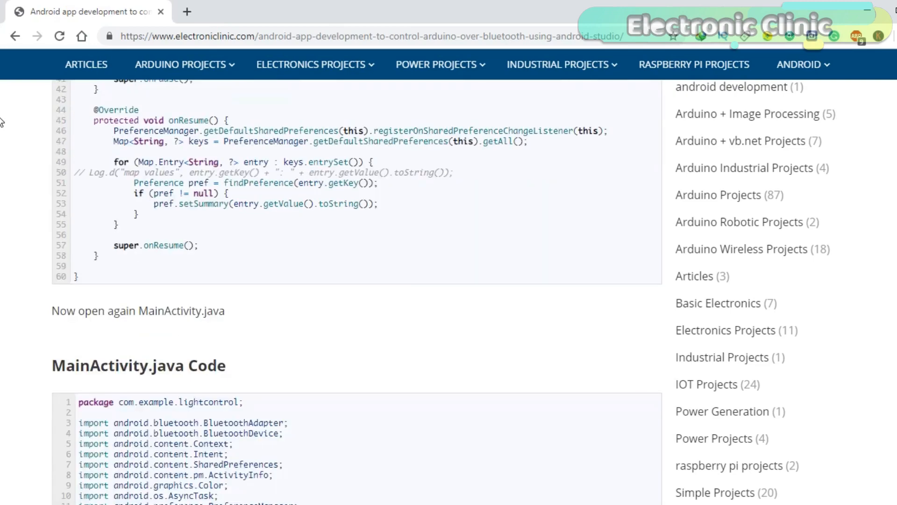
scroll("down", 3)
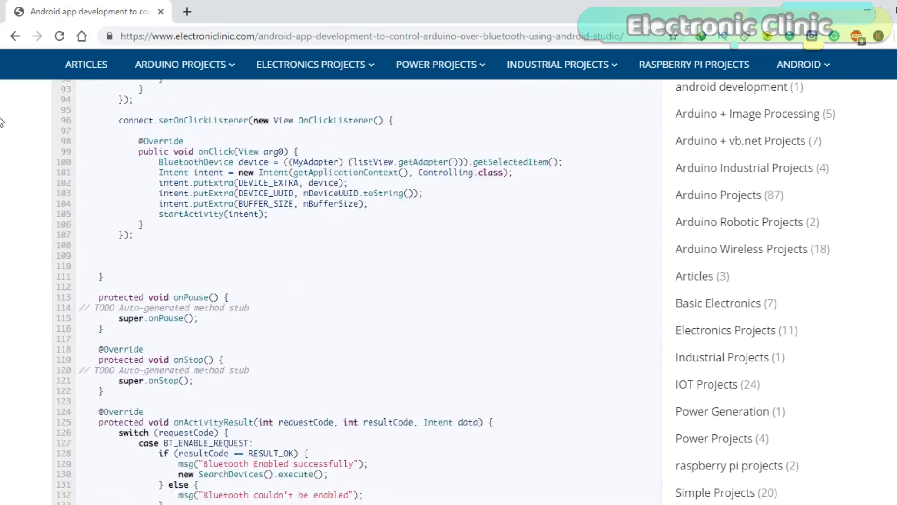
scroll("down", 3)
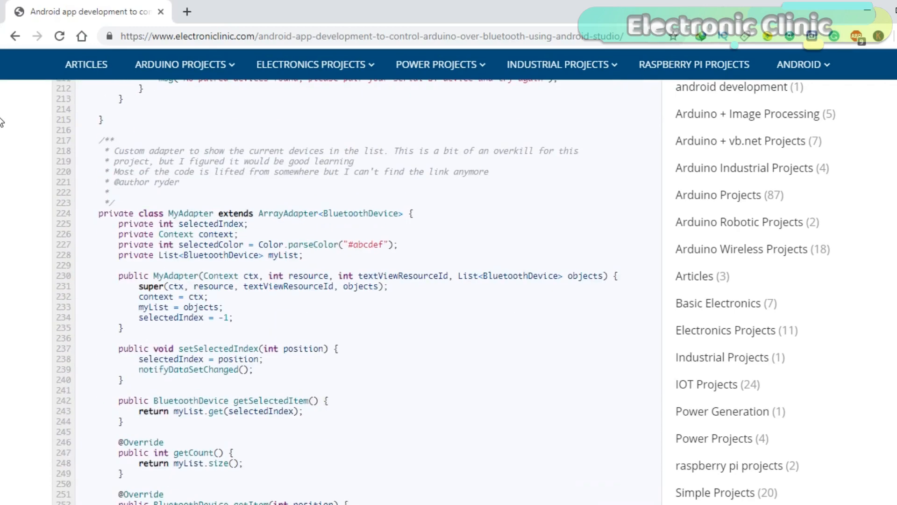
scroll("down", 3)
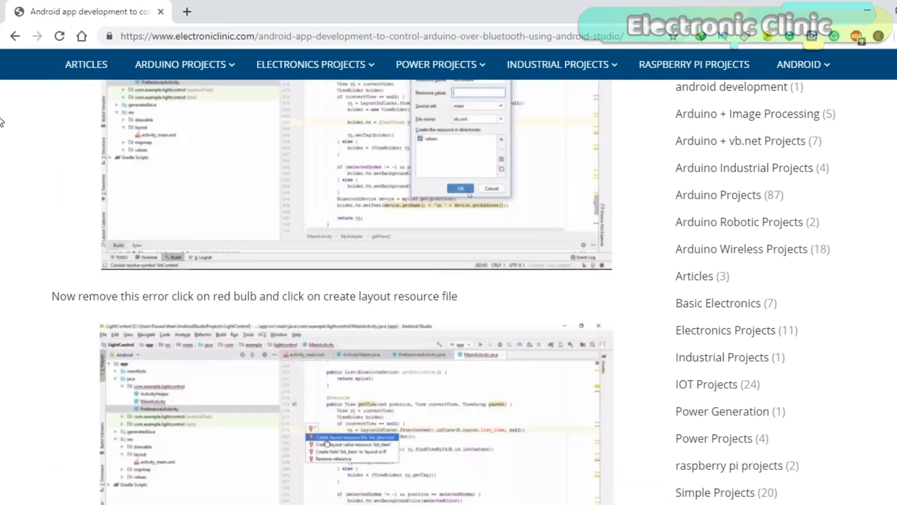
scroll("down", 3)
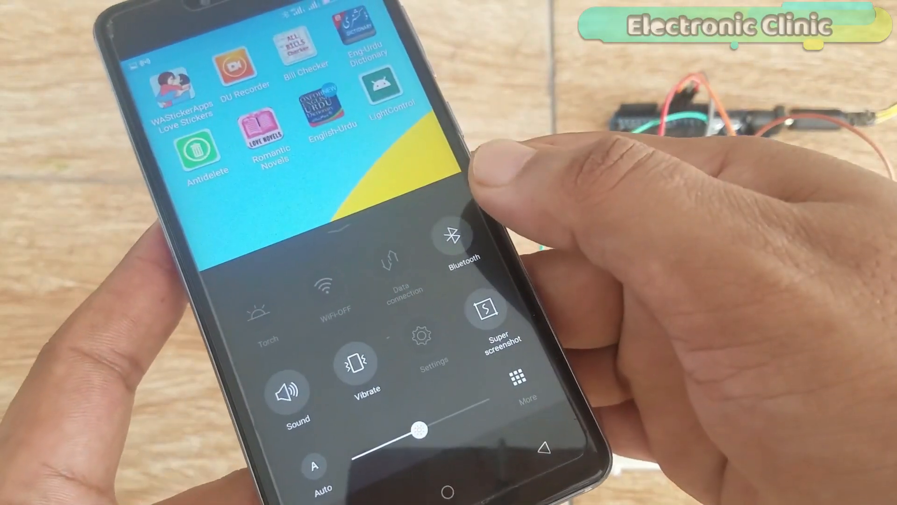
Step: Pair the phone with the ELECTRONIC CLINIC module from Bluetooth settings using PIN 4321
left_click(453, 241)
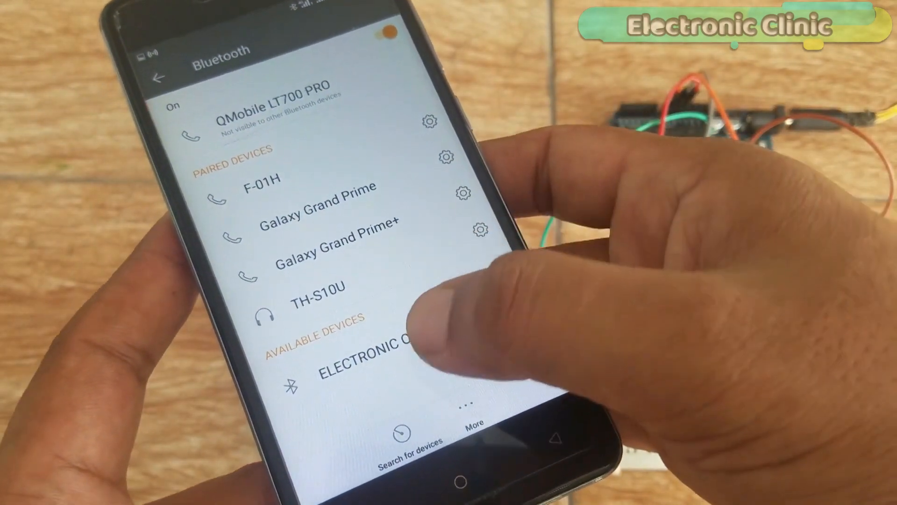
left_click(377, 367)
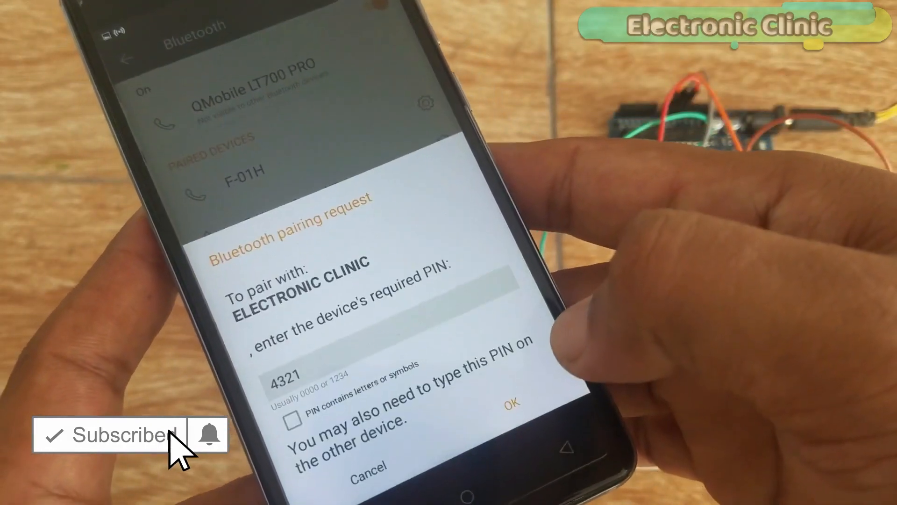
left_click(510, 400)
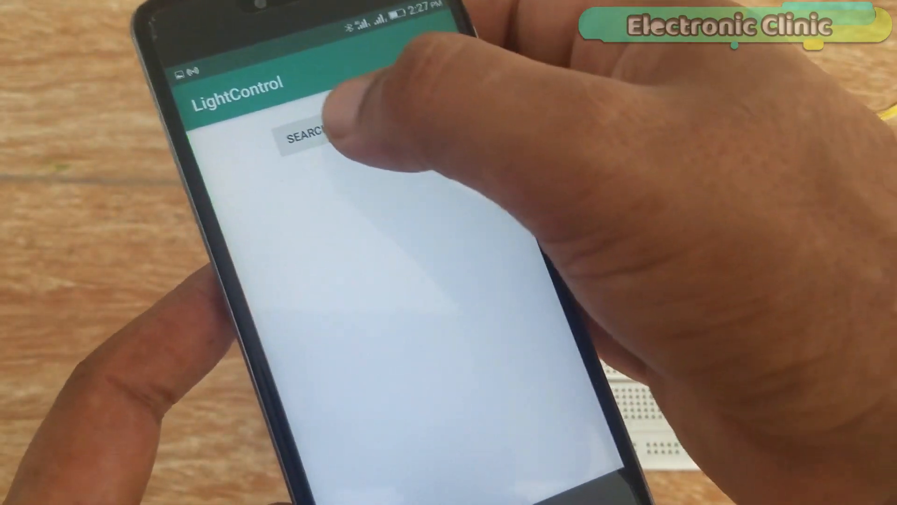
Step: Search paired devices in LightControl, pick ELECTRONIC CLINIC, and start connecting
left_click(309, 134)
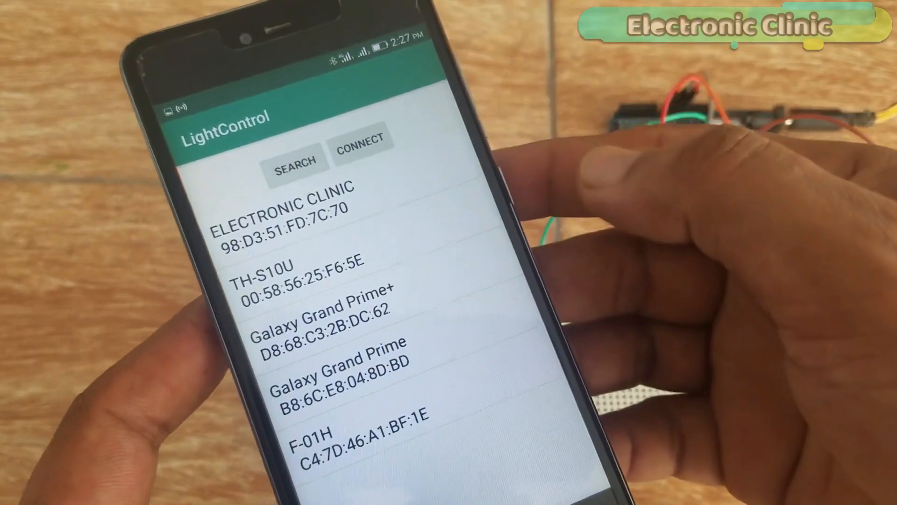
left_click(283, 214)
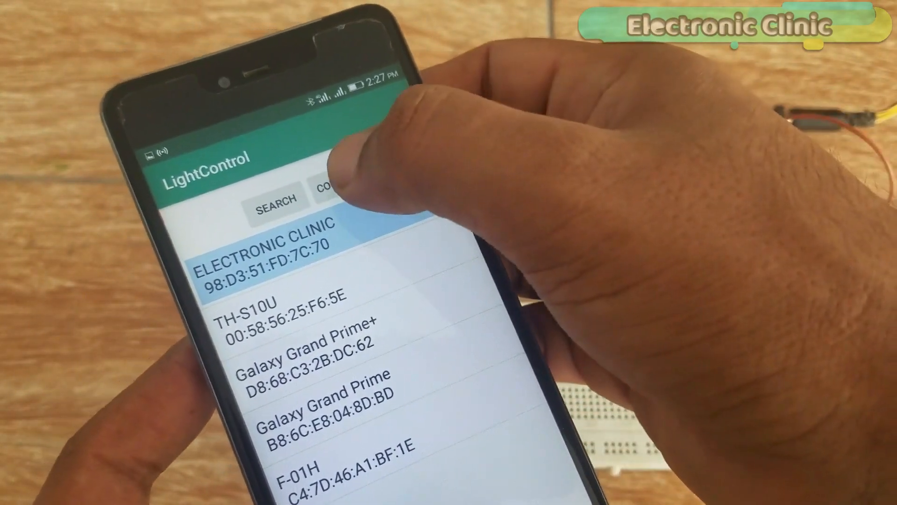
left_click(263, 258)
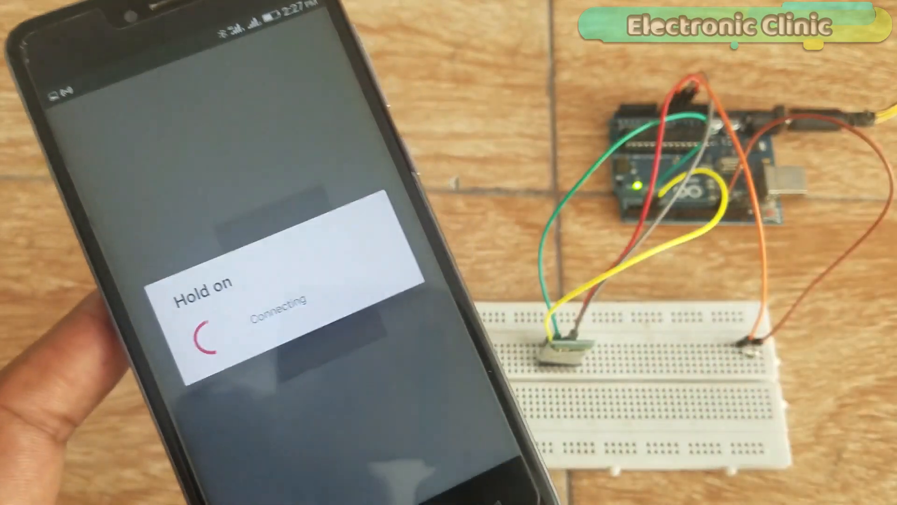